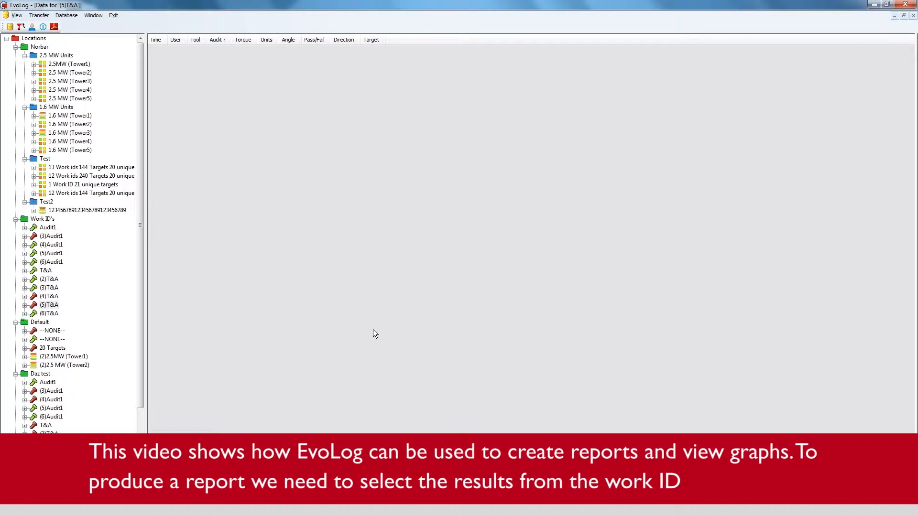
- Show the seven torque results recorded under work ID (2)T&A in the tree
{"action": "left_click", "coordinate": [49, 279]}
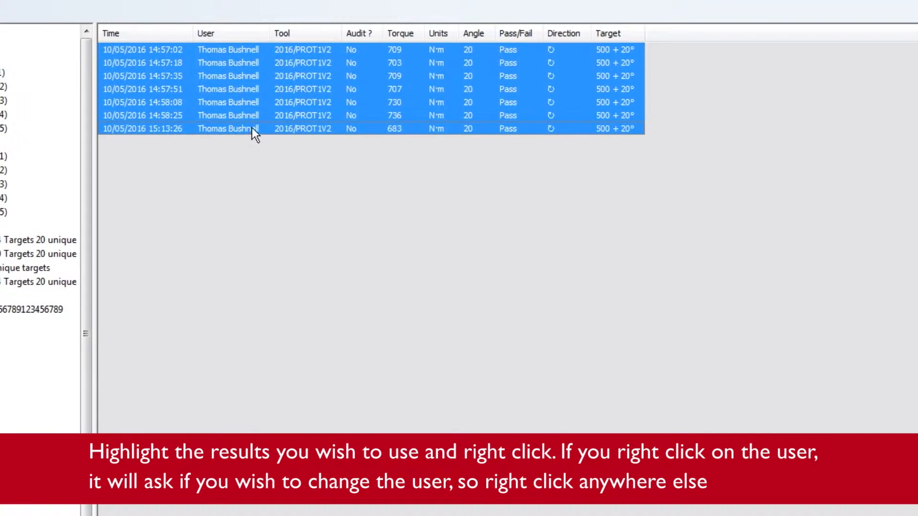
{"action": "mouse_move", "coordinate": [256, 103]}
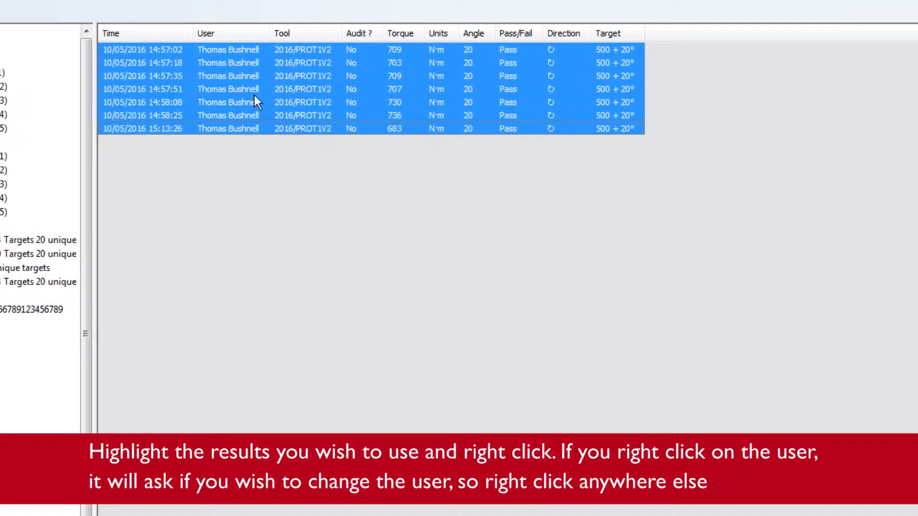
- Create a report from the seven highlighted (2)T&A result rows via the context menu
{"action": "right_click", "coordinate": [257, 102]}
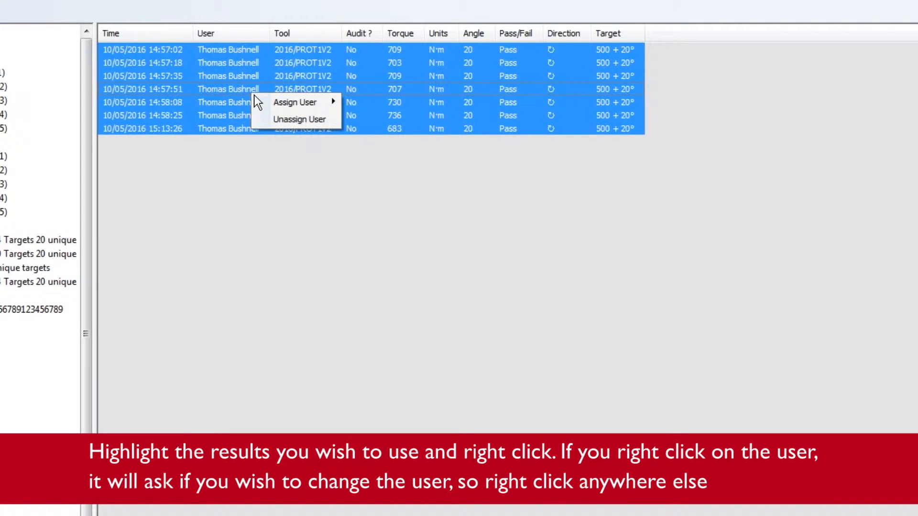
{"action": "right_click", "coordinate": [395, 96]}
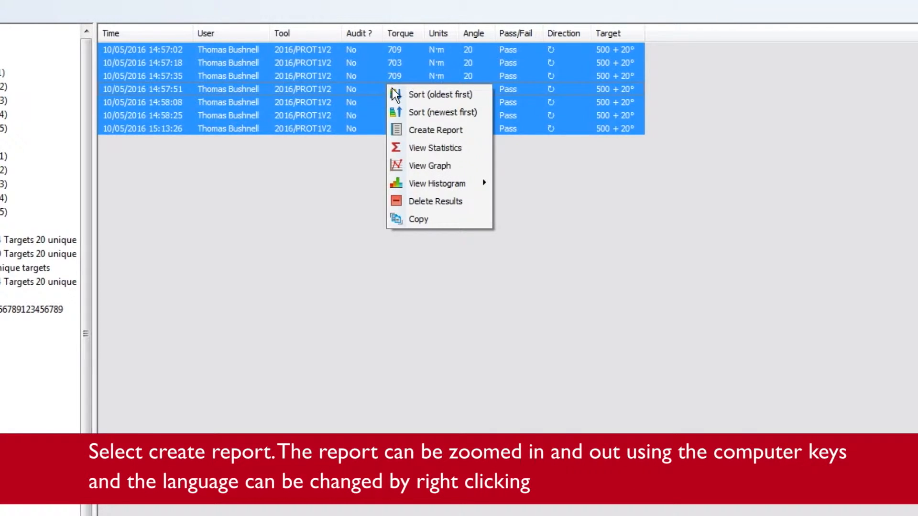
{"action": "mouse_move", "coordinate": [436, 130]}
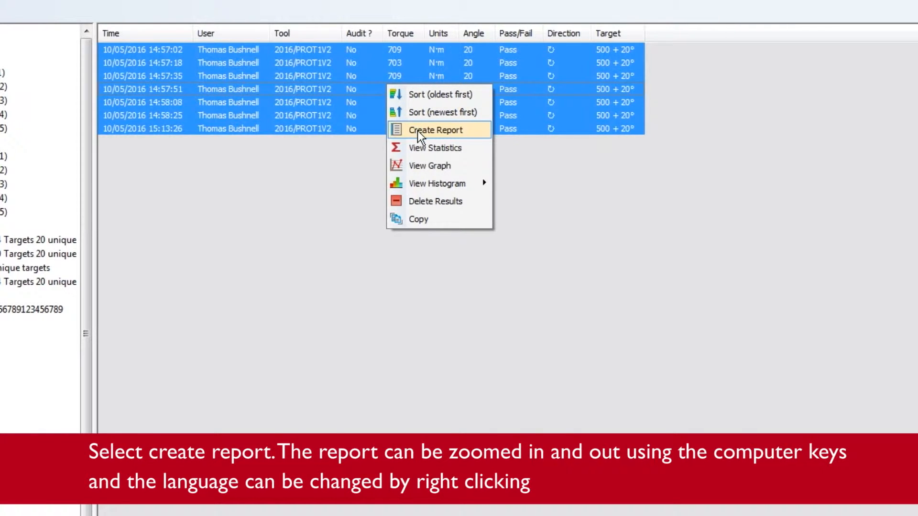
{"action": "left_click", "coordinate": [436, 129]}
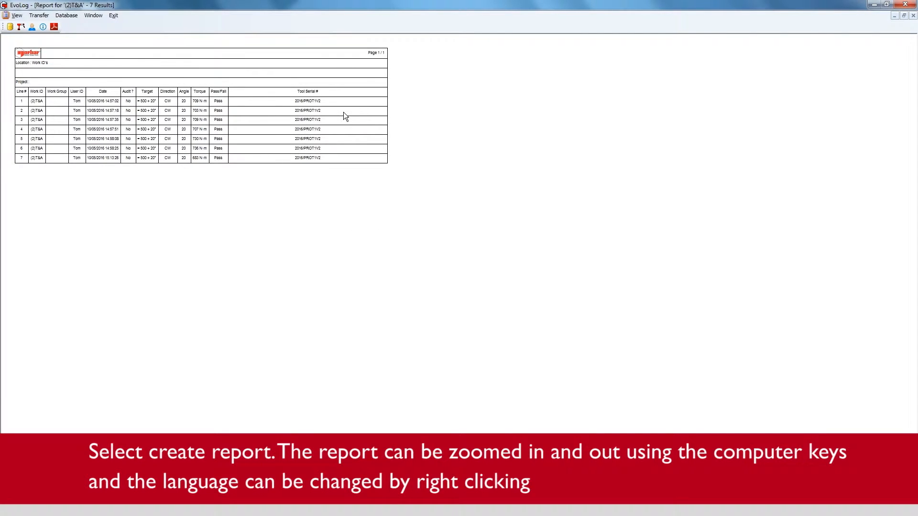
- Switch the report language from English to Italian
{"action": "right_click", "coordinate": [344, 116]}
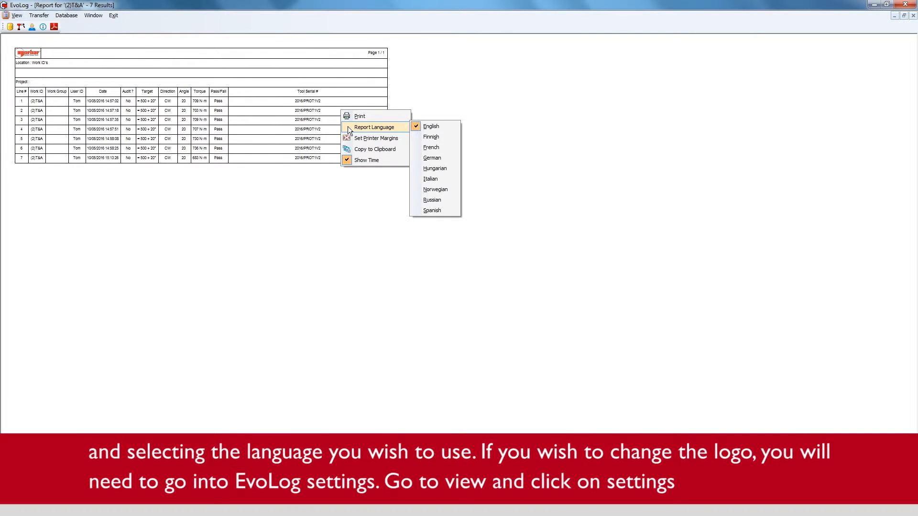
{"action": "mouse_move", "coordinate": [431, 147]}
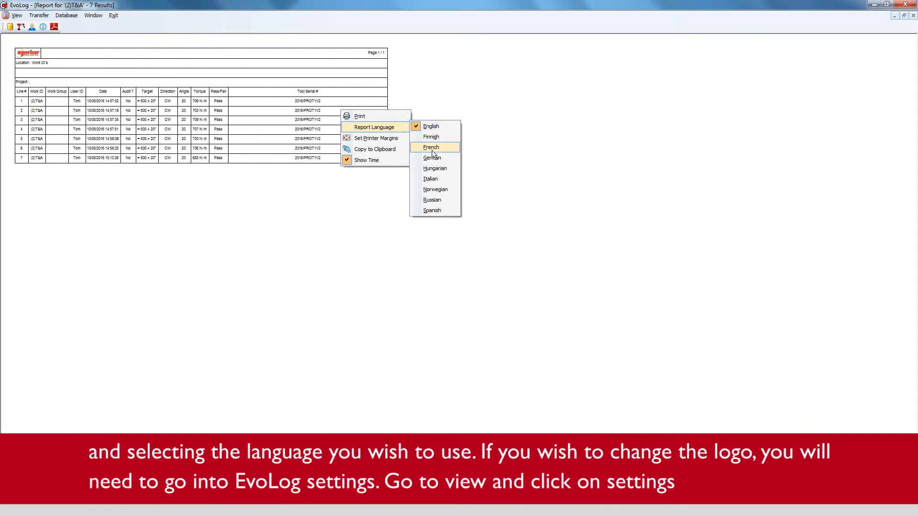
{"action": "left_click", "coordinate": [430, 179]}
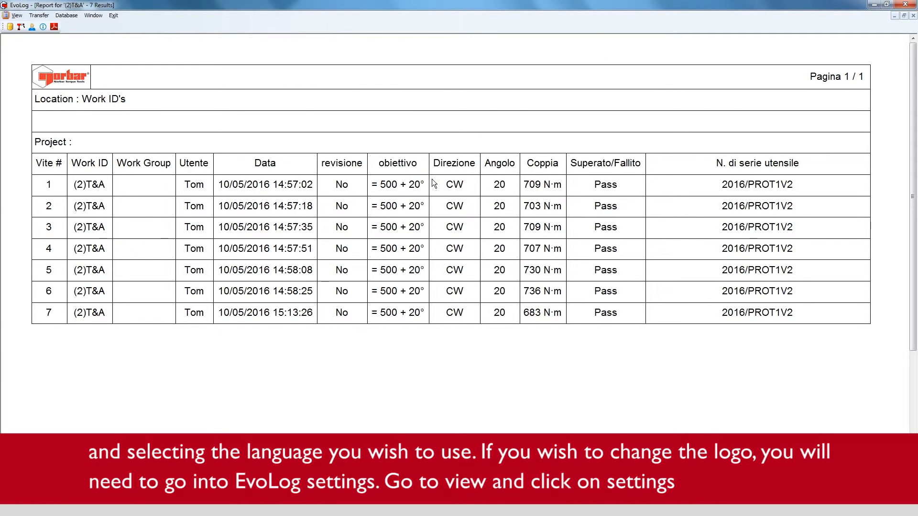
{"action": "mouse_move", "coordinate": [336, 148]}
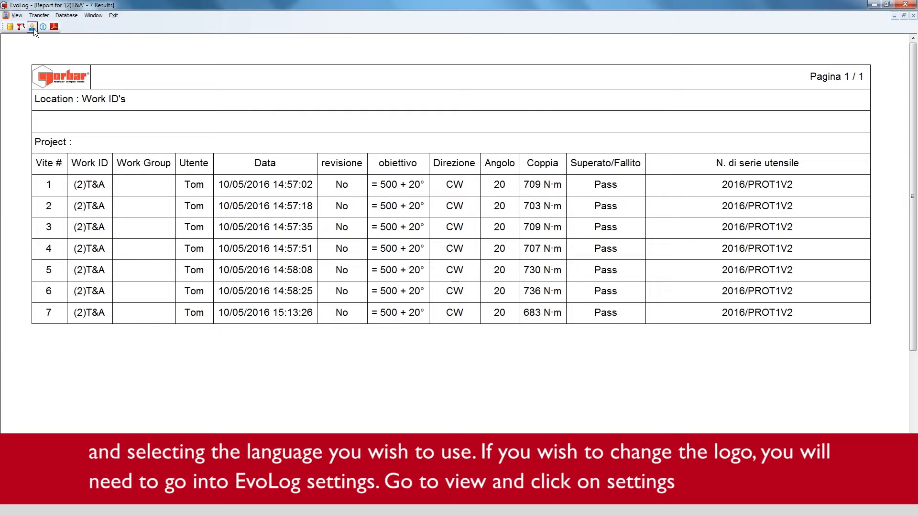
{"action": "left_click", "coordinate": [16, 15]}
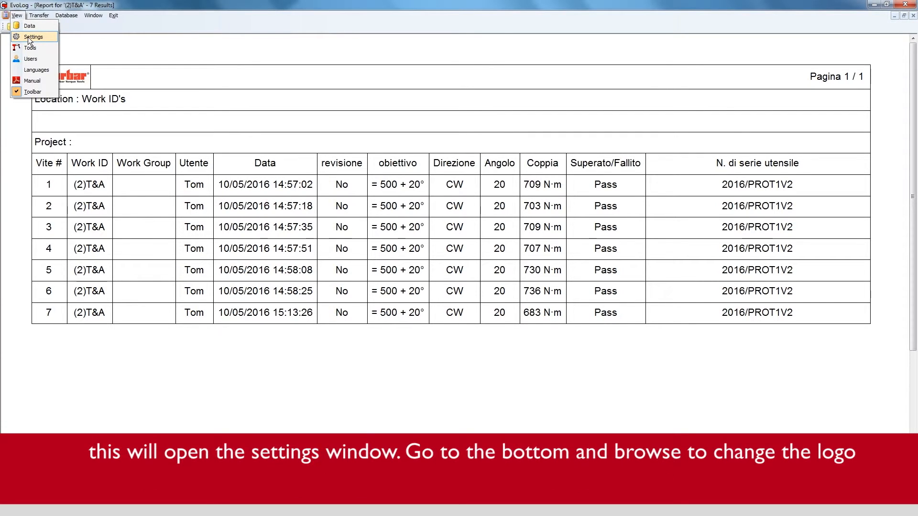
{"action": "left_click", "coordinate": [33, 37]}
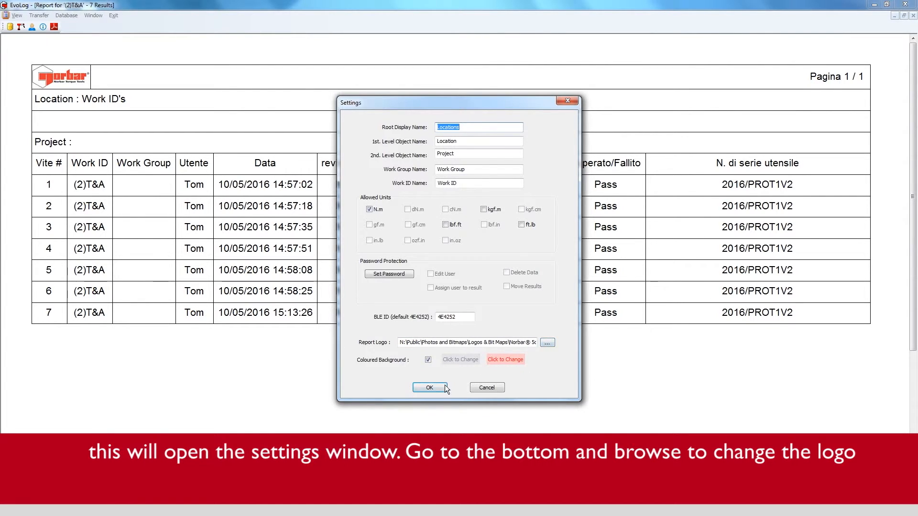
{"action": "left_click", "coordinate": [429, 387]}
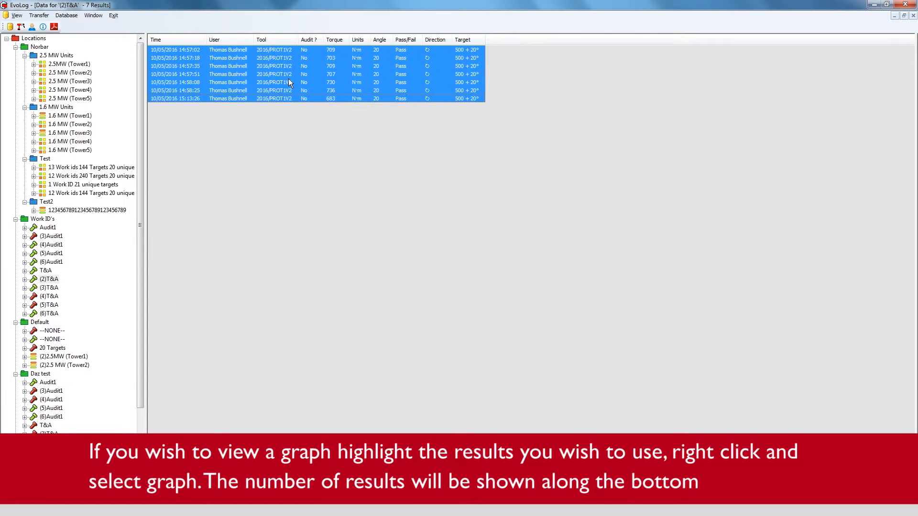
- Choose View Graph for the selected results to plot torque and angle
{"action": "right_click", "coordinate": [287, 83]}
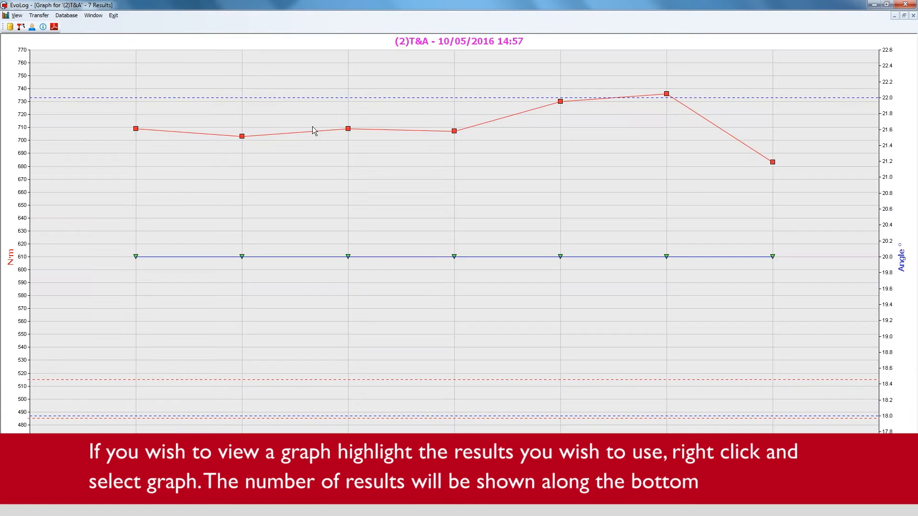